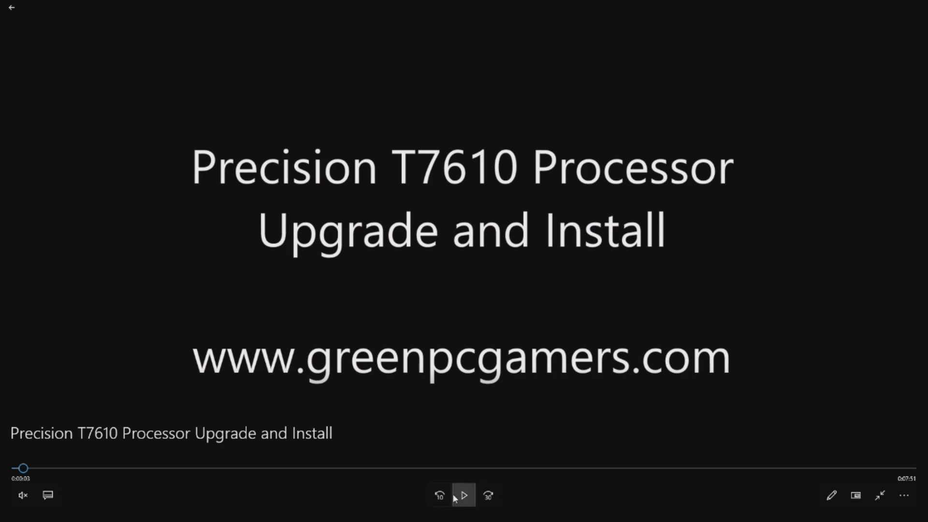
mouse_move(463, 495)
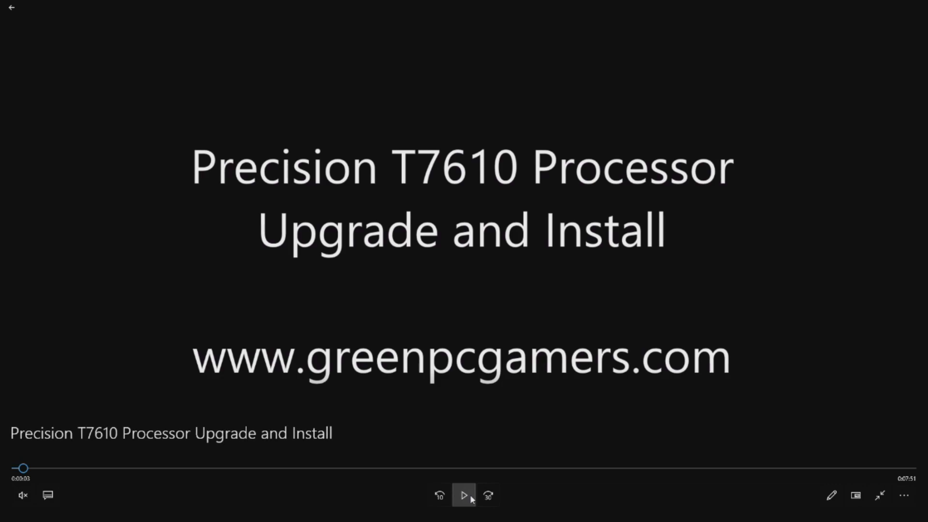
mouse_move(464, 495)
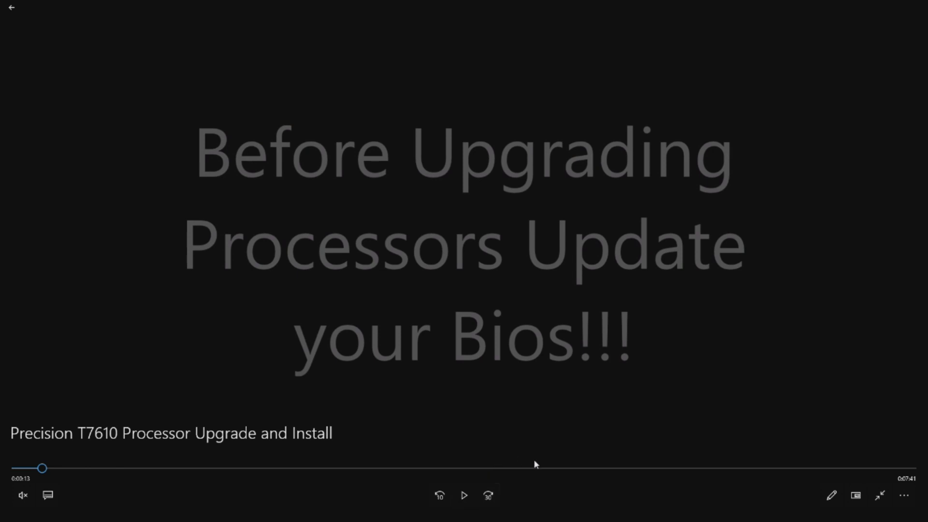
mouse_move(560, 486)
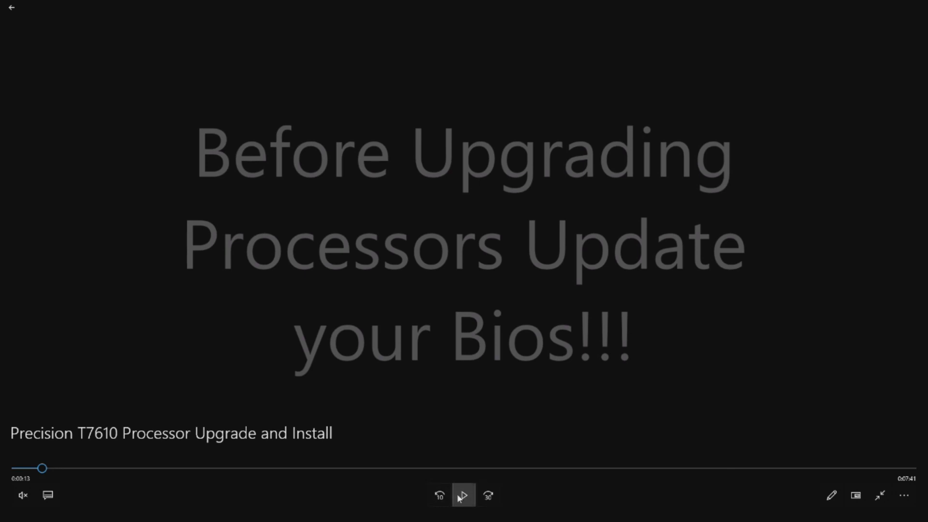
Resume the Precision T7610 upgrade video on the 'Update your Bios' warning slide.
left_click(463, 495)
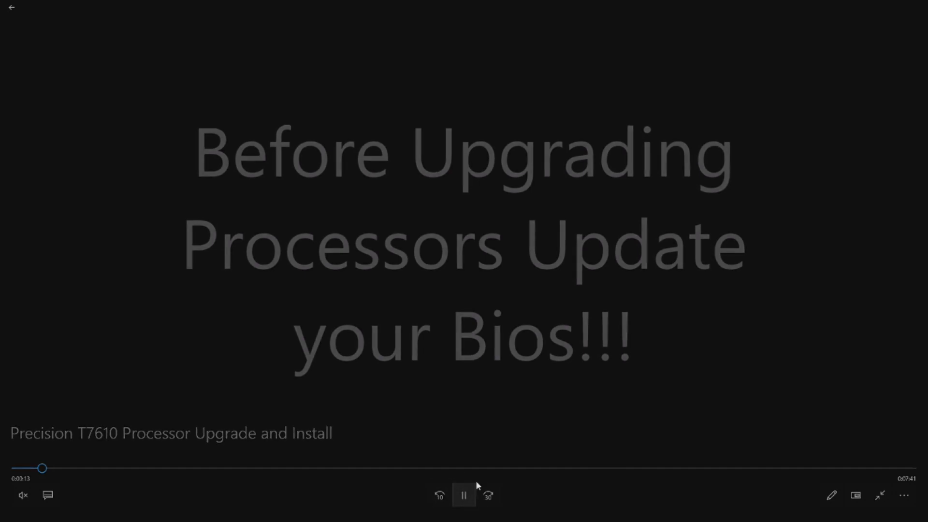
Pause the video on 'The Upgrade' slide listing factory Xeon E5-2603 V2 and upgraded E5-2643 processors.
left_click(463, 495)
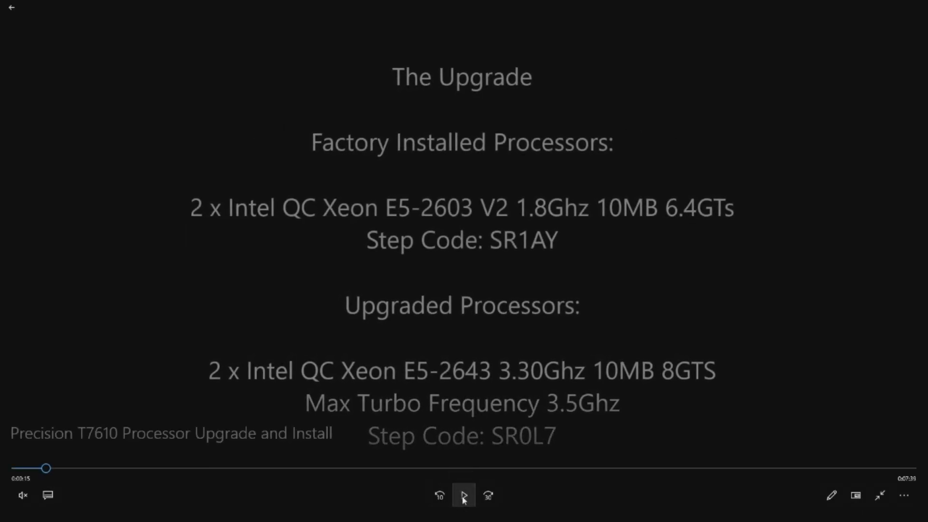
left_click(463, 495)
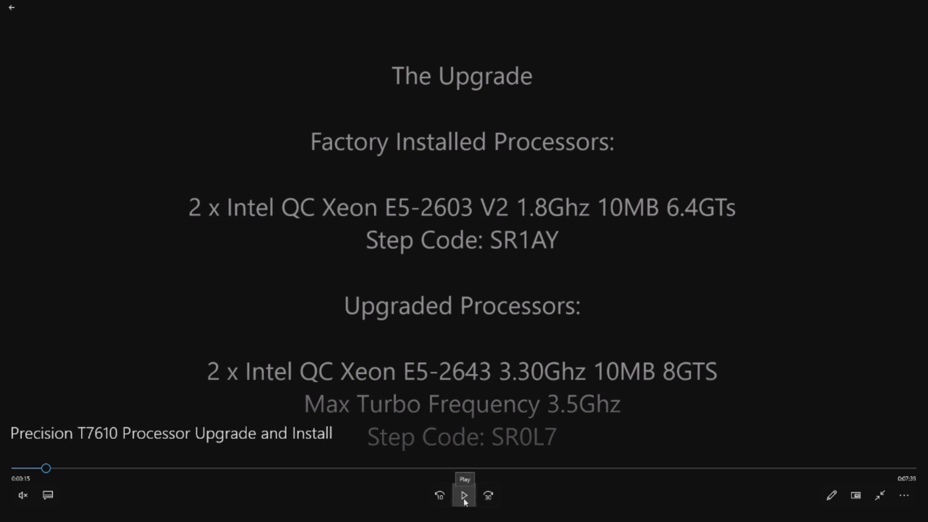
left_click(464, 495)
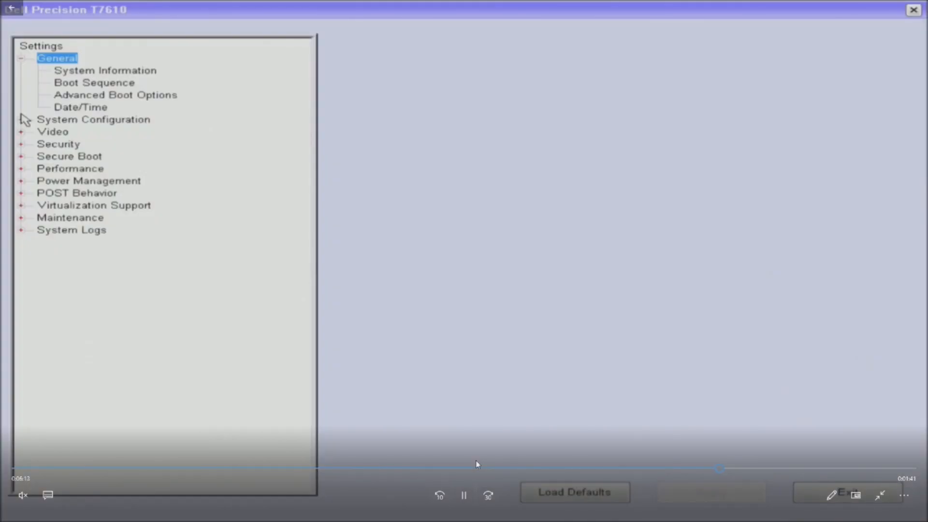
mouse_move(115, 88)
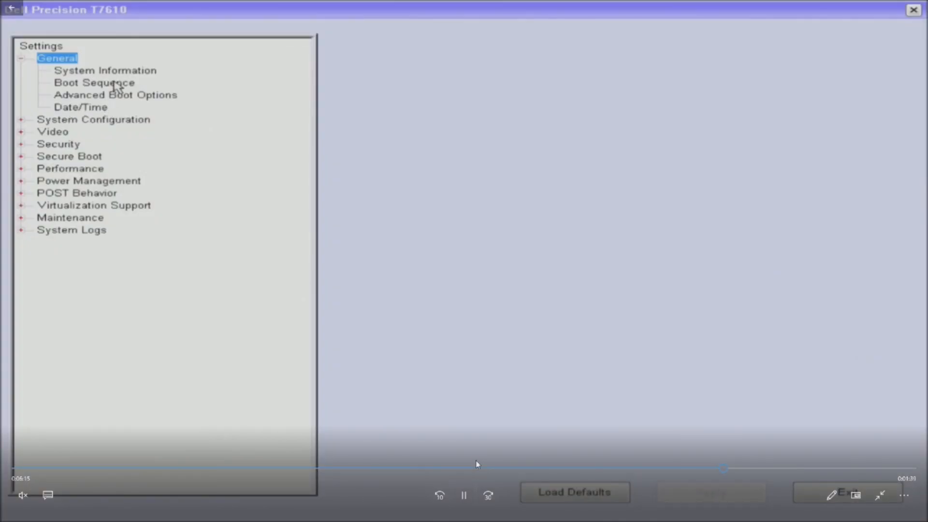
Let the video play through the BIOS processor section to the Windows 10 desktop with Device Manager.
left_click(104, 70)
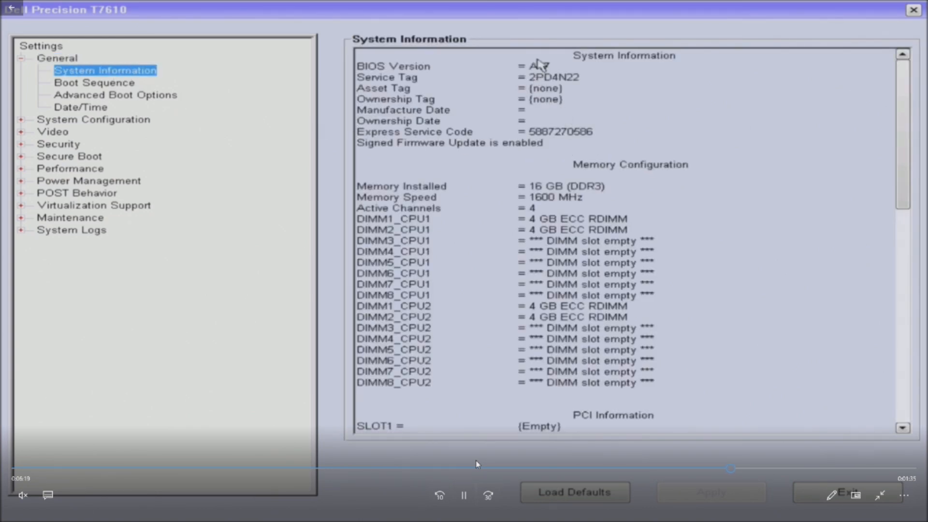
mouse_move(875, 173)
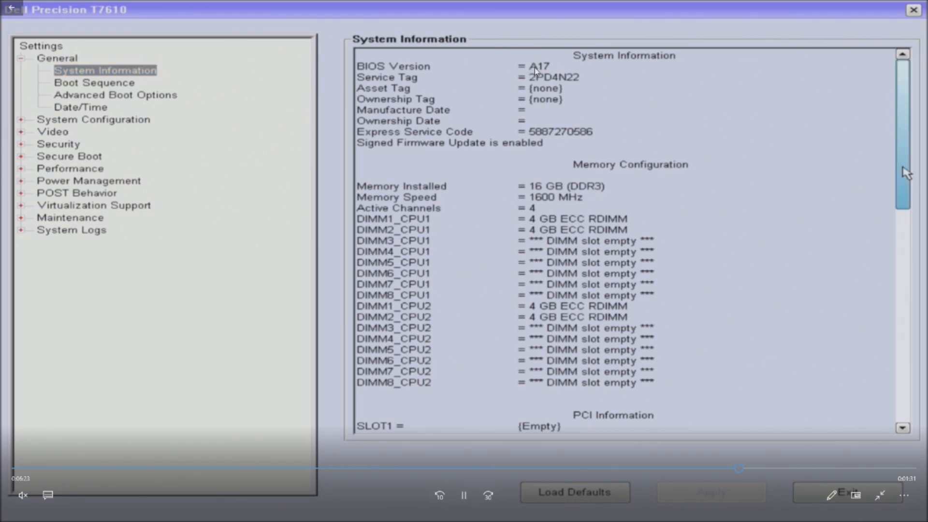
scroll("down", 3)
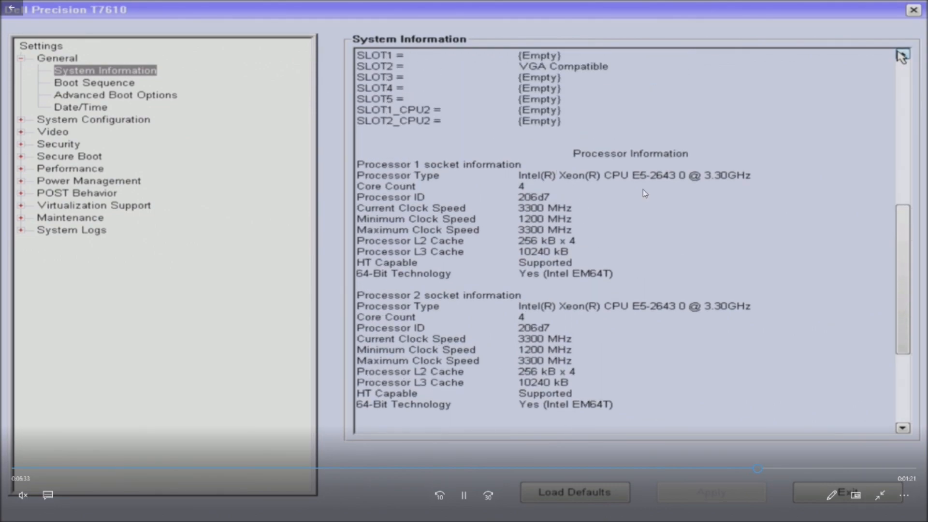
mouse_move(346, 283)
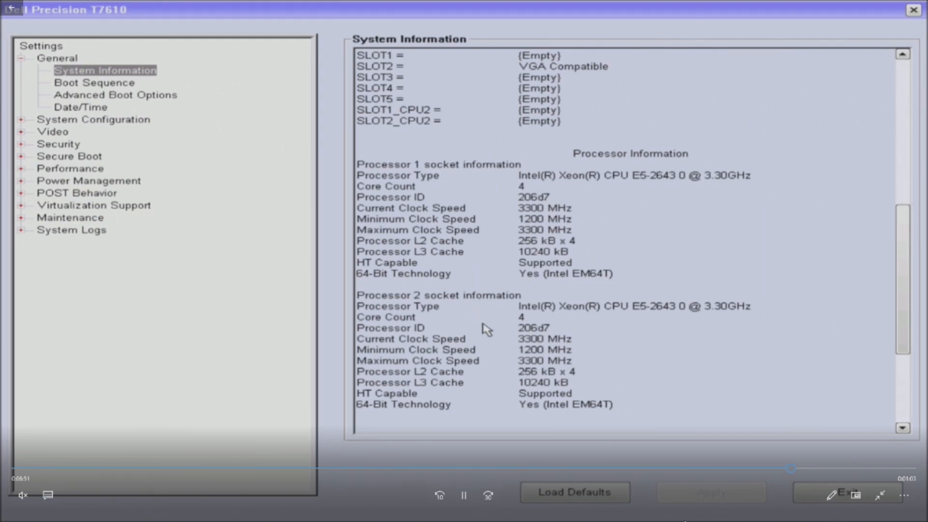
mouse_move(625, 403)
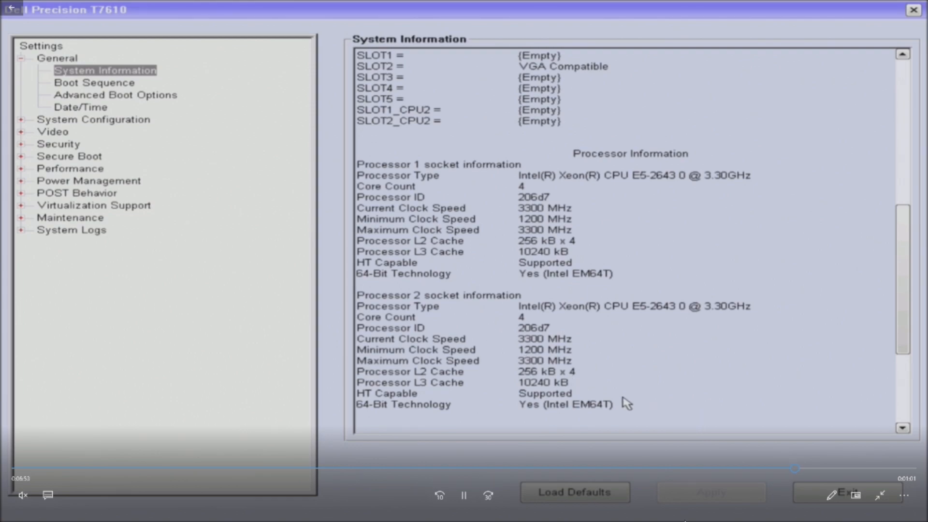
mouse_move(613, 396)
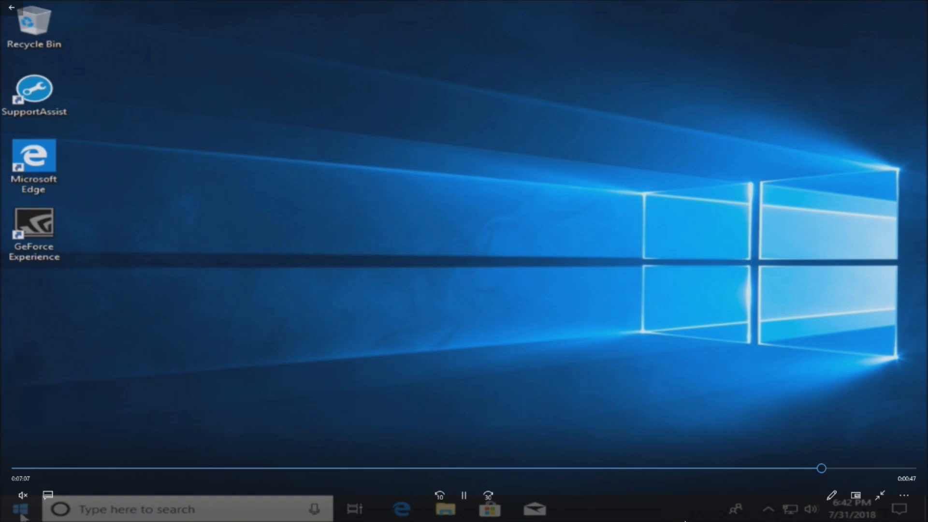
right_click(11, 509)
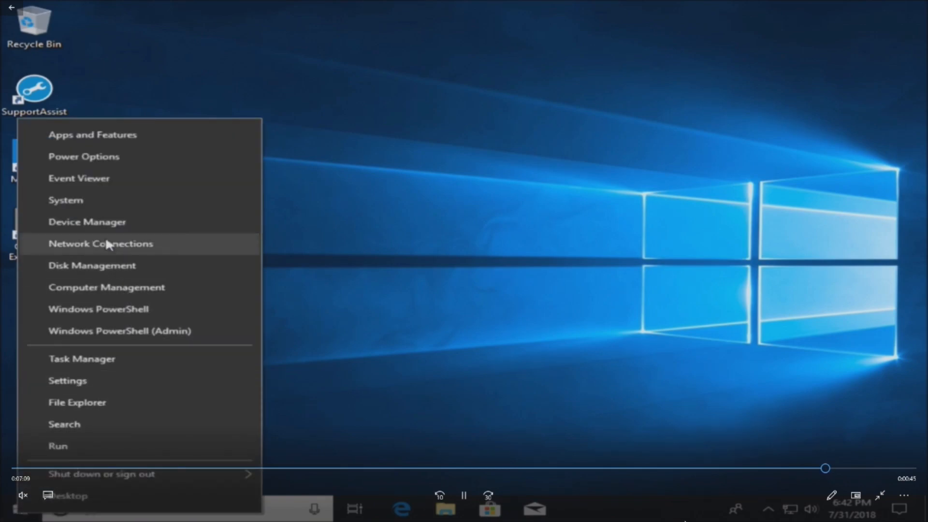
left_click(87, 221)
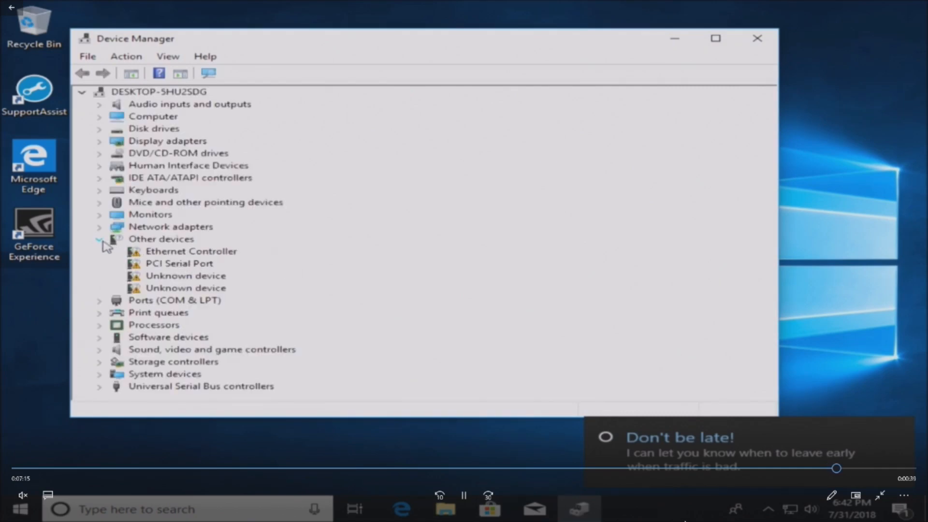
Collapse Other devices and expand Processors to show eight Intel Xeon E5-2643 entries.
left_click(100, 240)
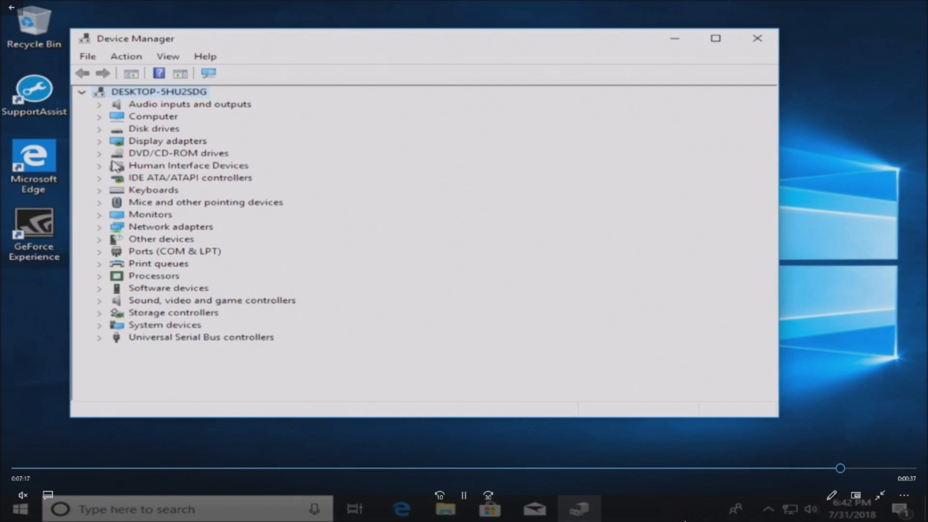
mouse_move(118, 263)
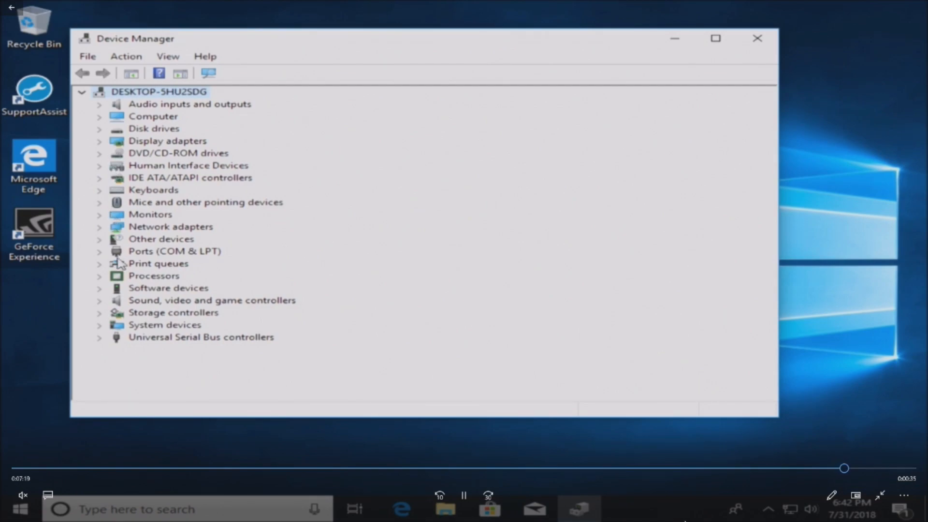
left_click(99, 276)
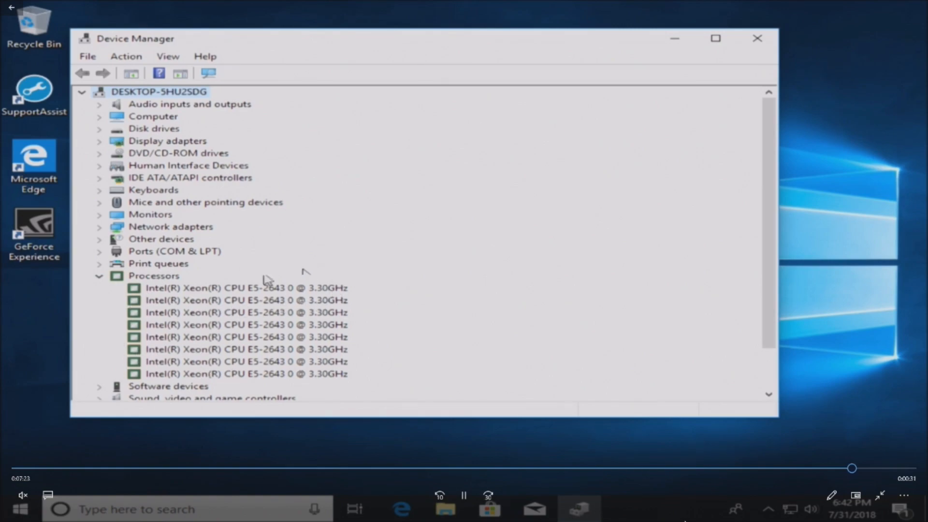
mouse_move(80, 483)
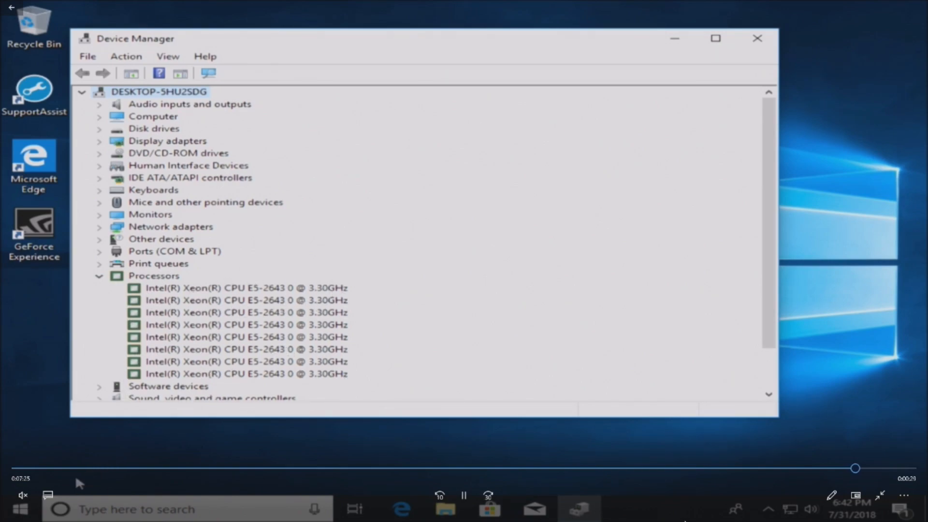
Show the System About page reporting Xeon E5-2643 (2 processors) and 16.0 GB RAM.
right_click(12, 508)
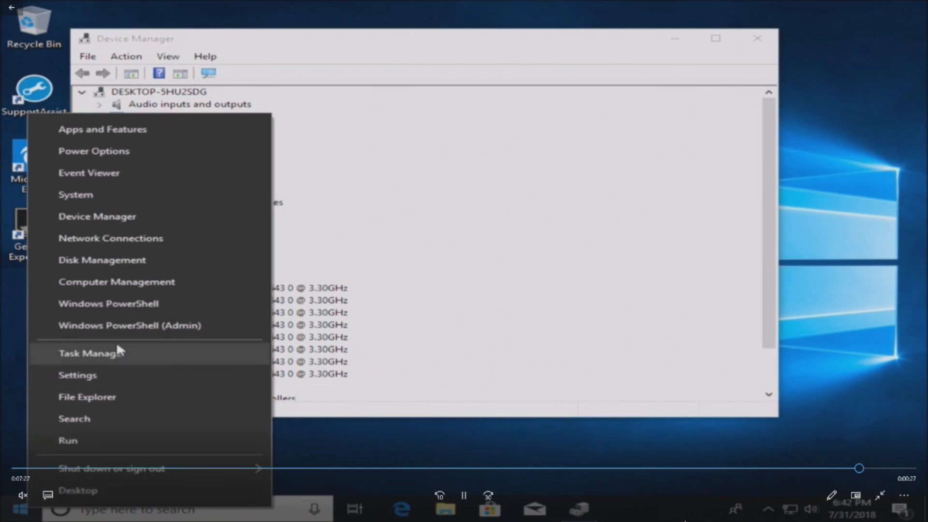
mouse_move(101, 205)
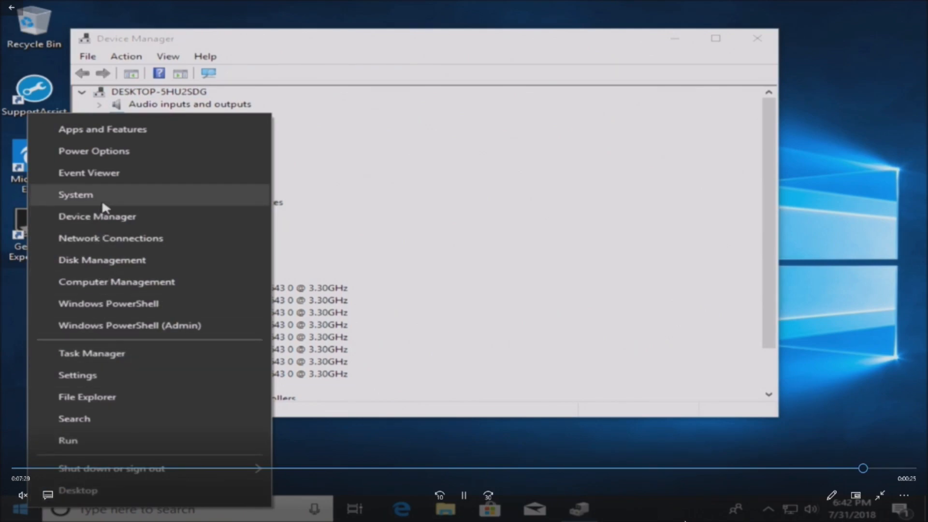
left_click(75, 194)
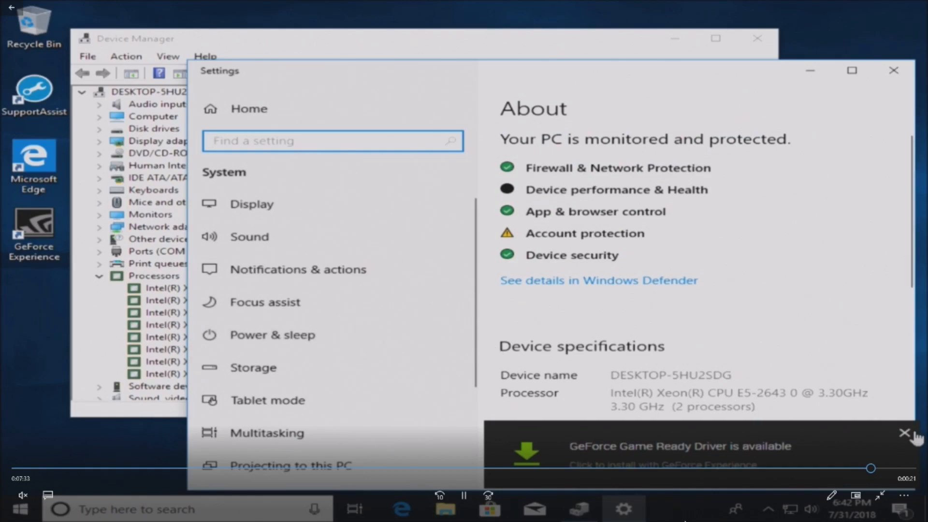
scroll("down", 3)
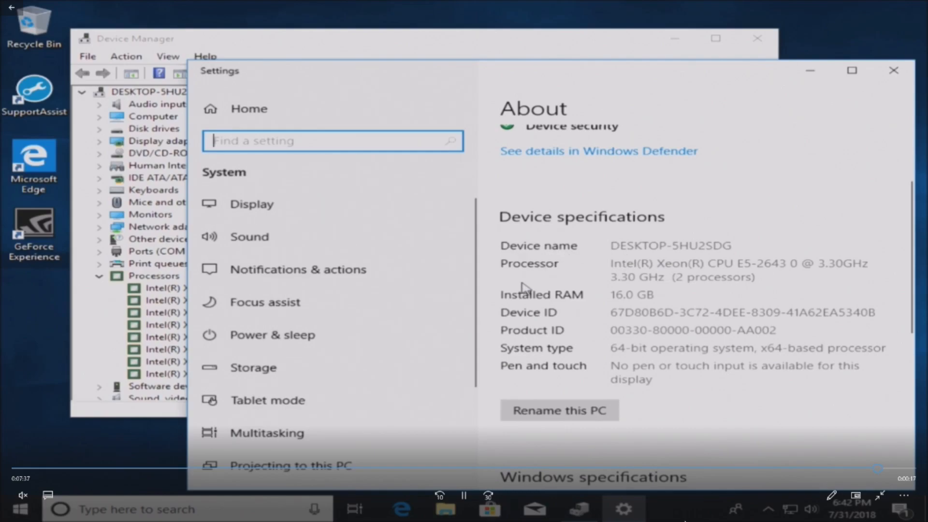
mouse_move(814, 279)
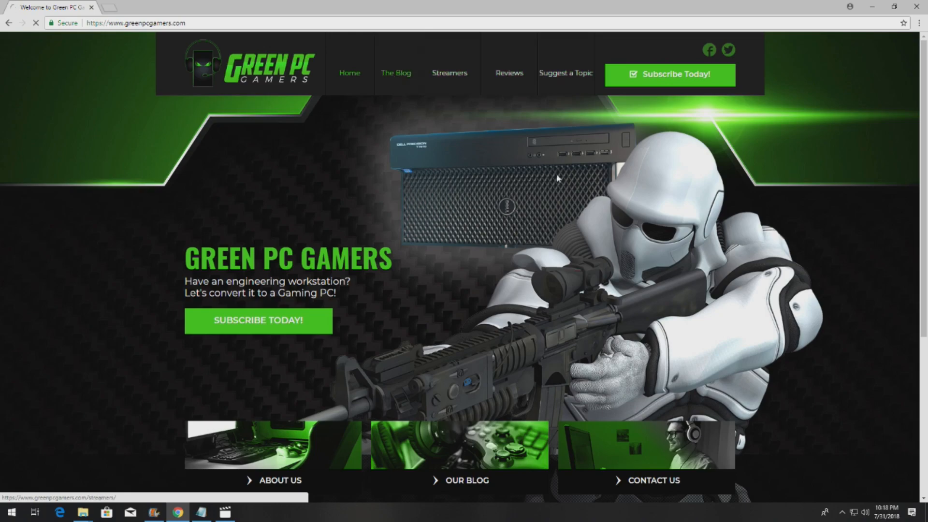
Search the blog for 't76' and open the Precision T7610 gaming computer article.
left_click(396, 72)
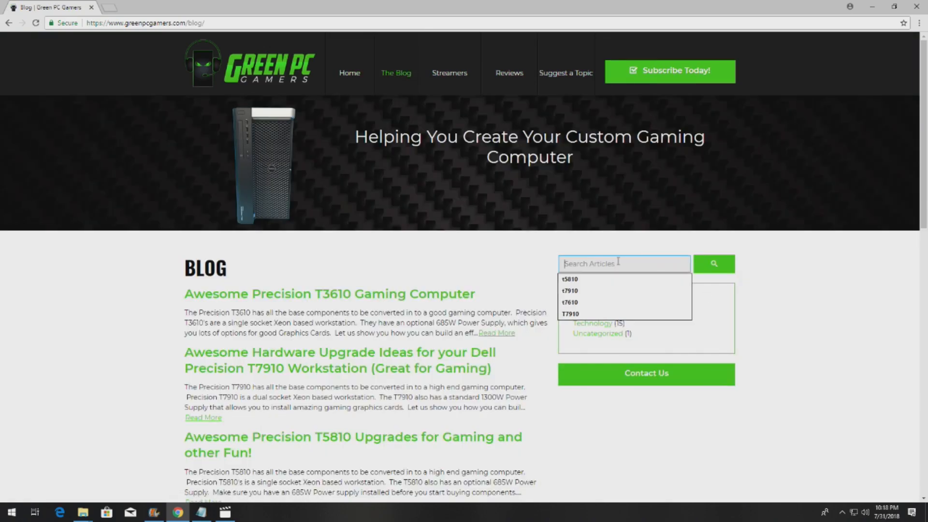
type("t76")
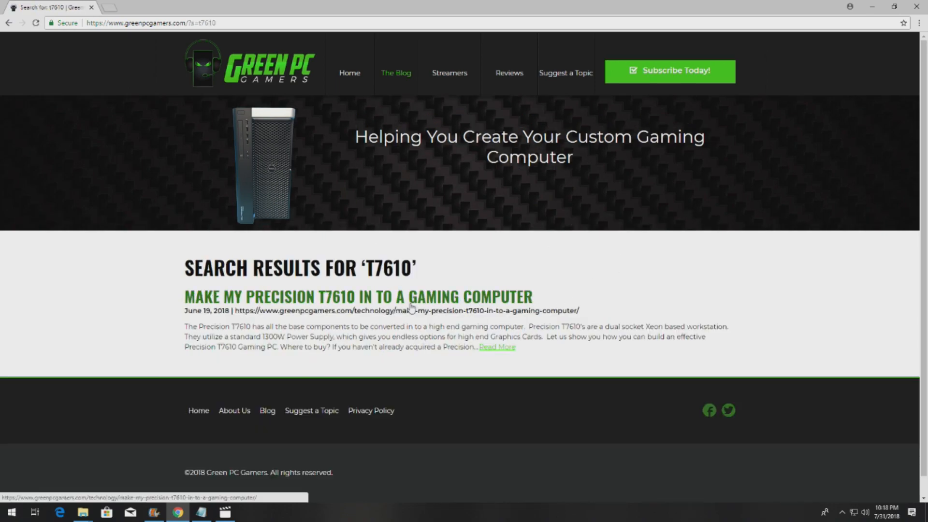
left_click(358, 298)
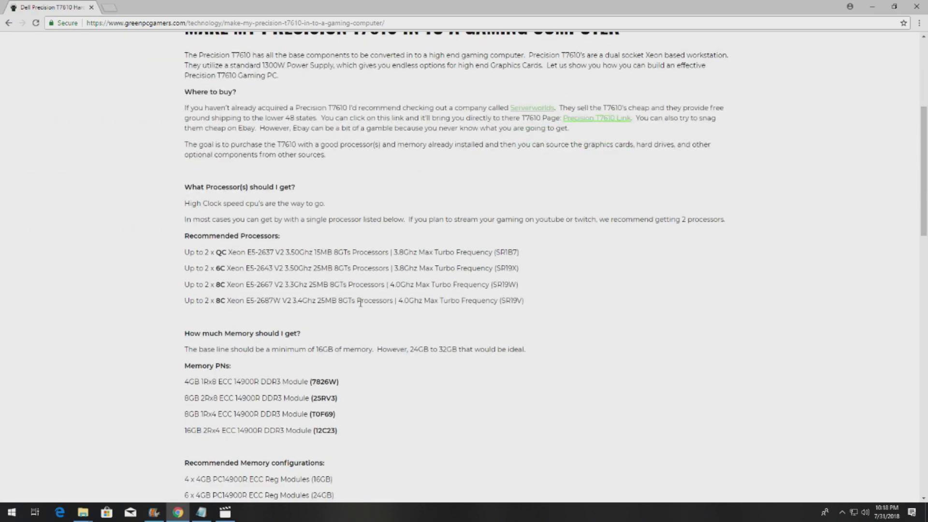
Scroll the article down to its sample configuration and closing contact line.
scroll("down", 3)
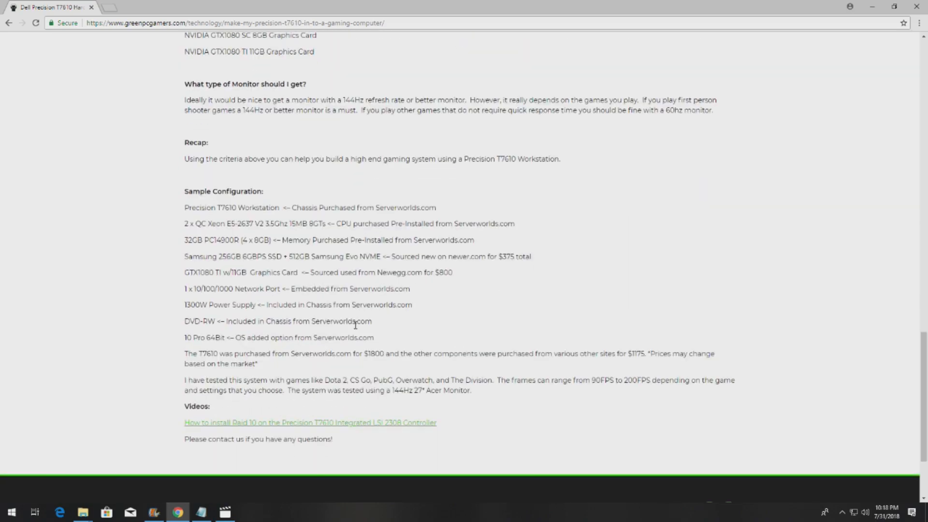
scroll("down", 3)
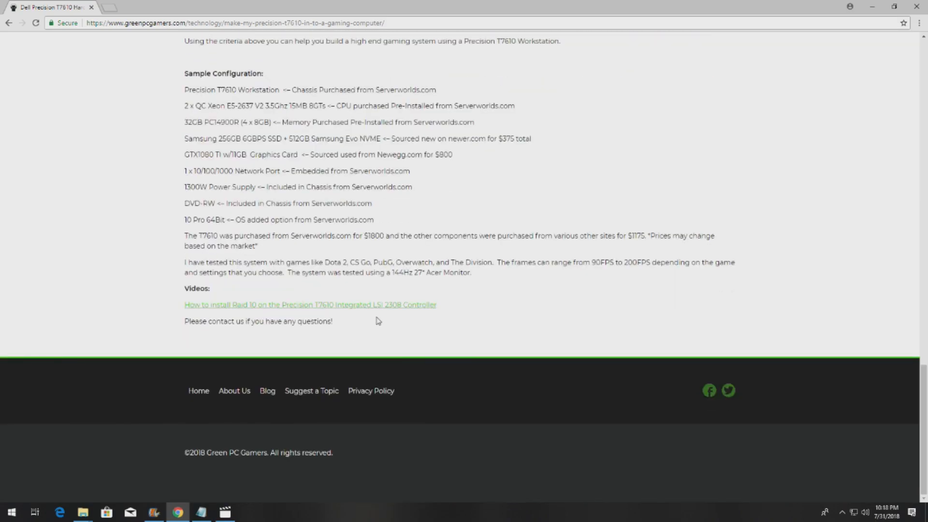